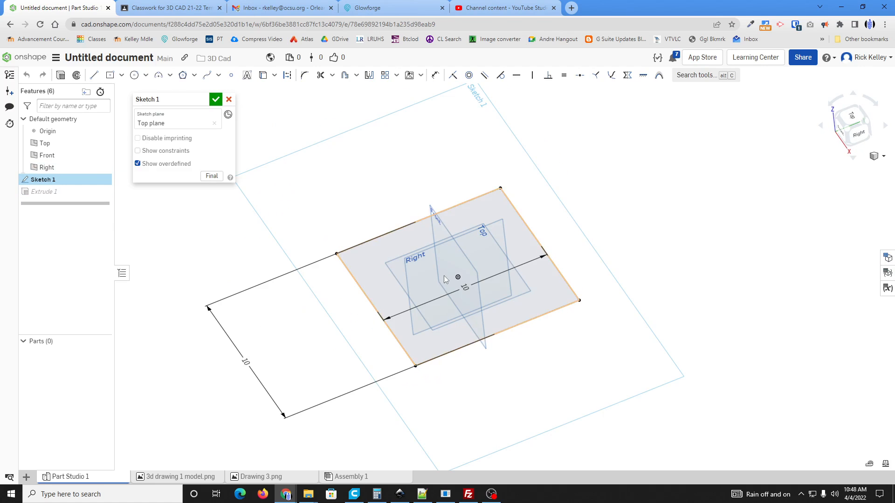
# Accept Sketch 1 so Extrude 1 rebuilds the 10×10 cube, then clear the selection
pyautogui.click(215, 98)
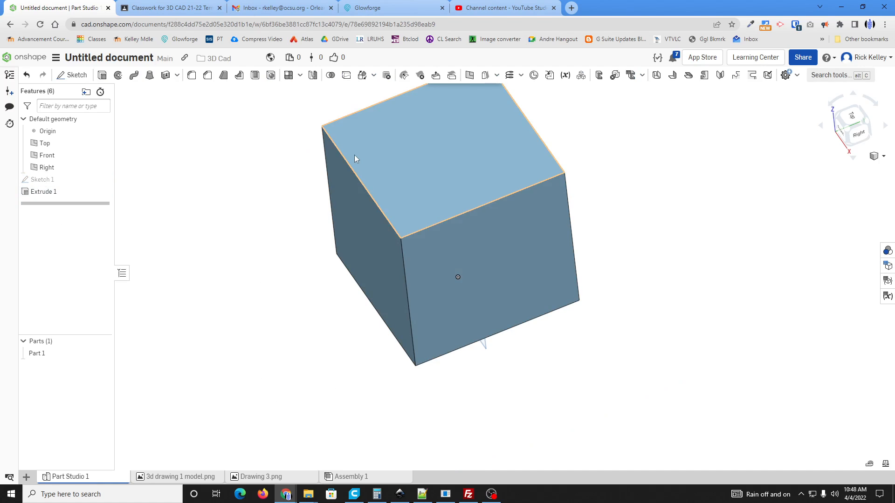
pyautogui.click(224, 127)
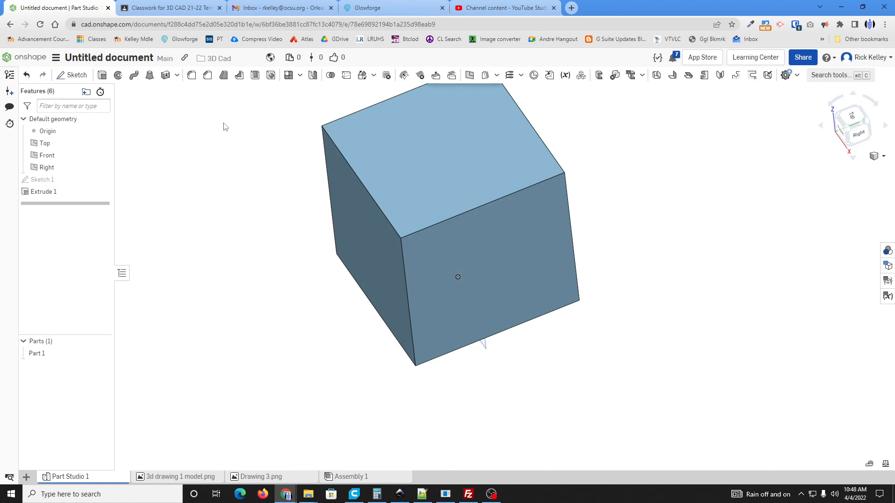
pyautogui.moveTo(254, 75)
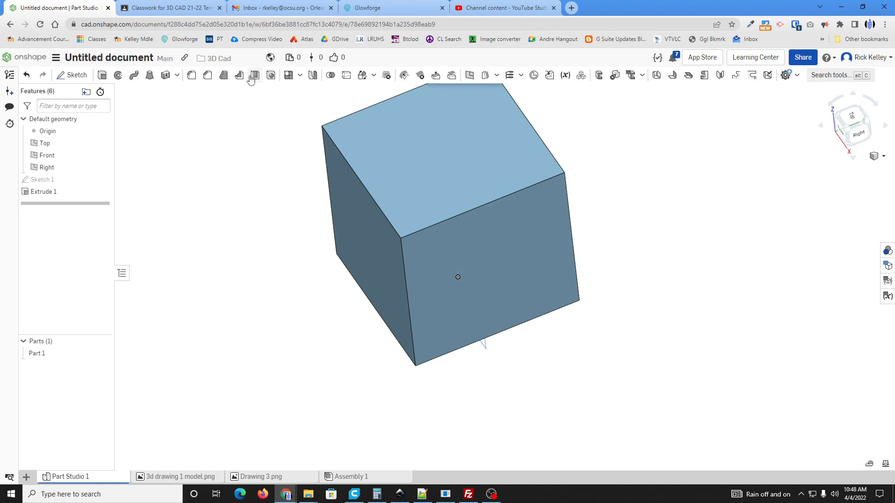
pyautogui.moveTo(164, 75)
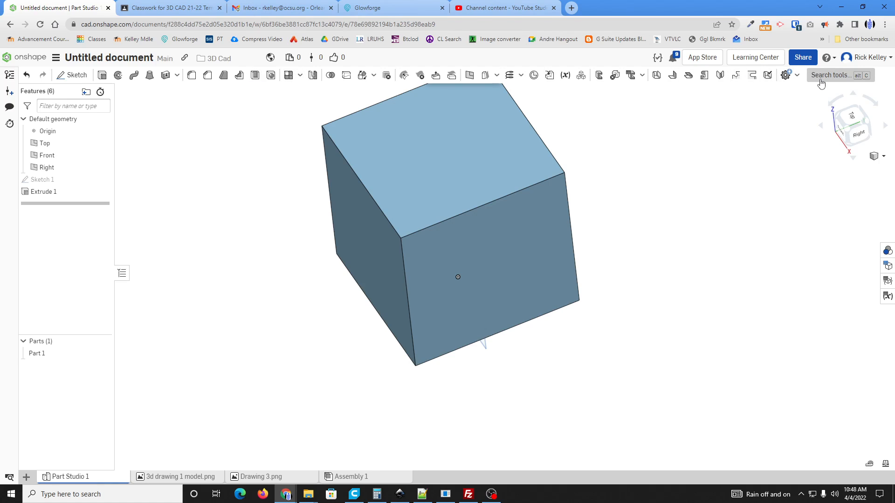
# Add a hollow Shell on Part 1 with an edited wall thickness and accept it
pyautogui.write('shell')
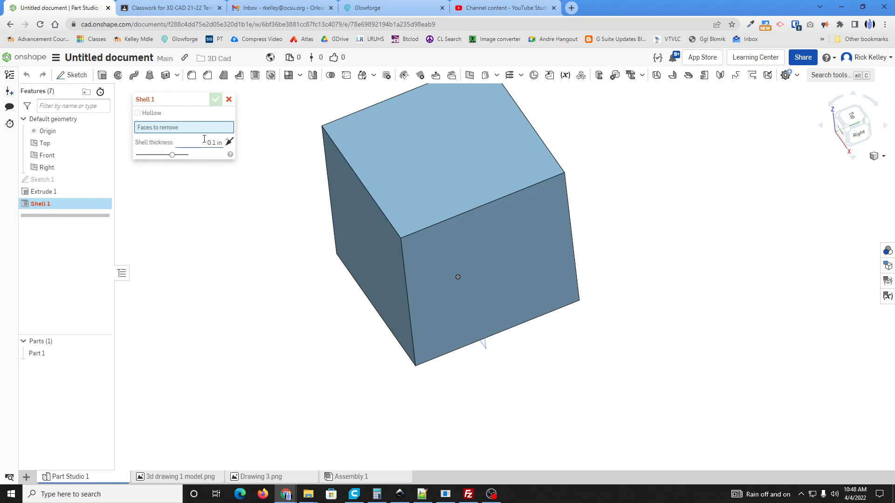
pyautogui.click(137, 113)
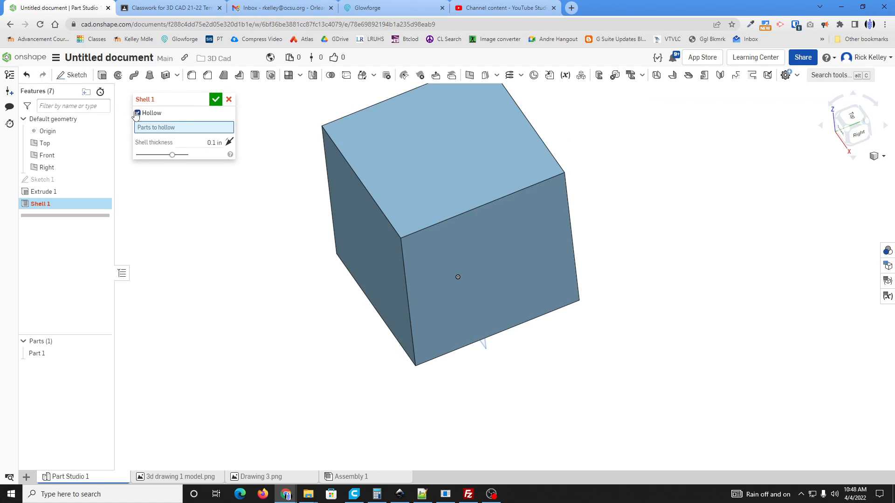
pyautogui.click(138, 113)
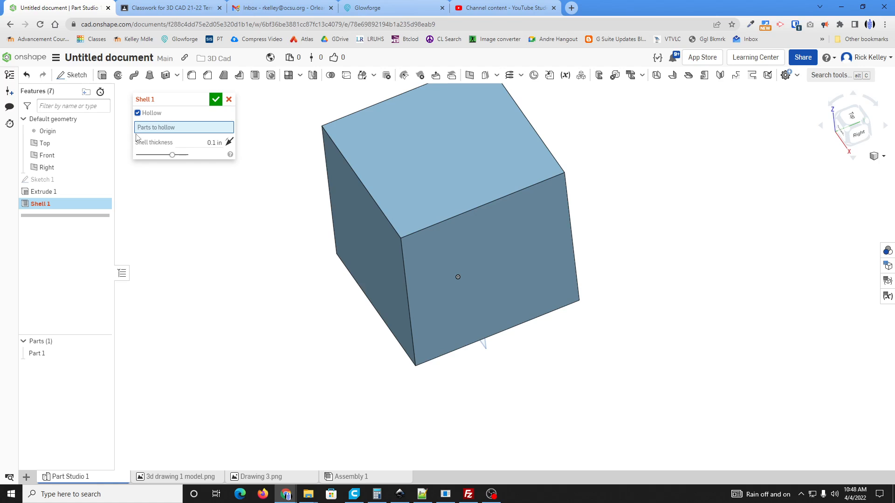
pyautogui.moveTo(430, 155)
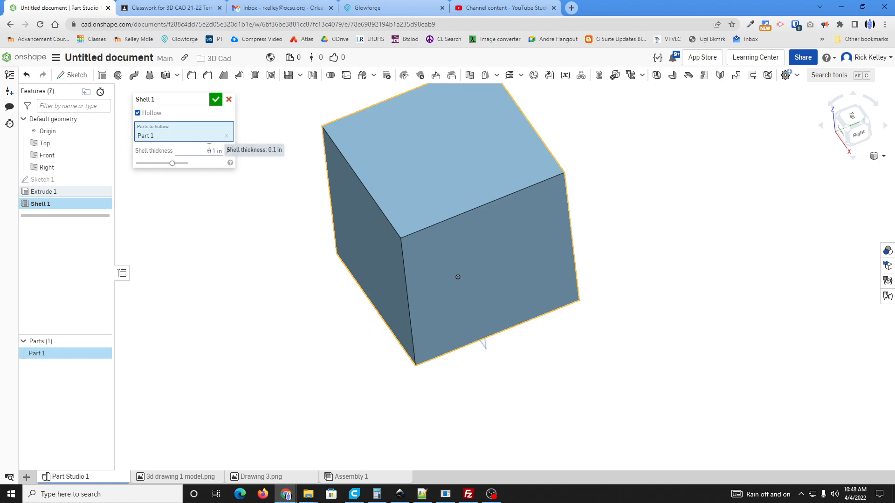
pyautogui.click(201, 151)
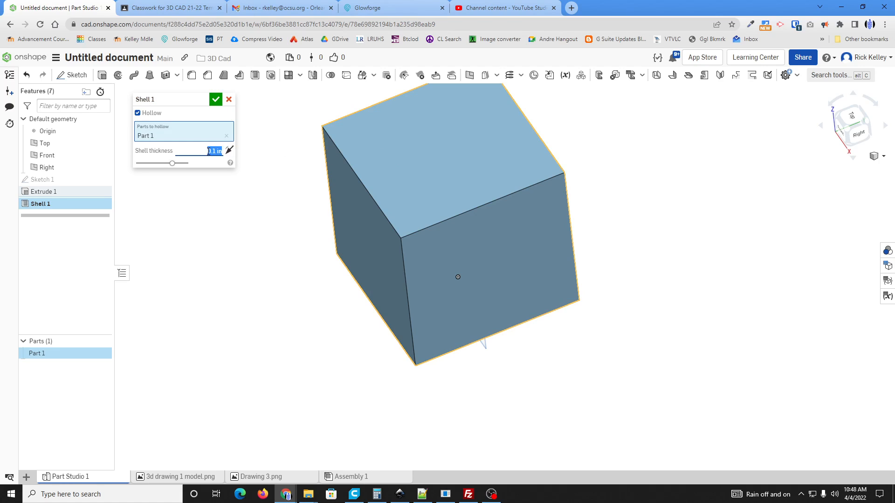
pyautogui.moveTo(229, 151)
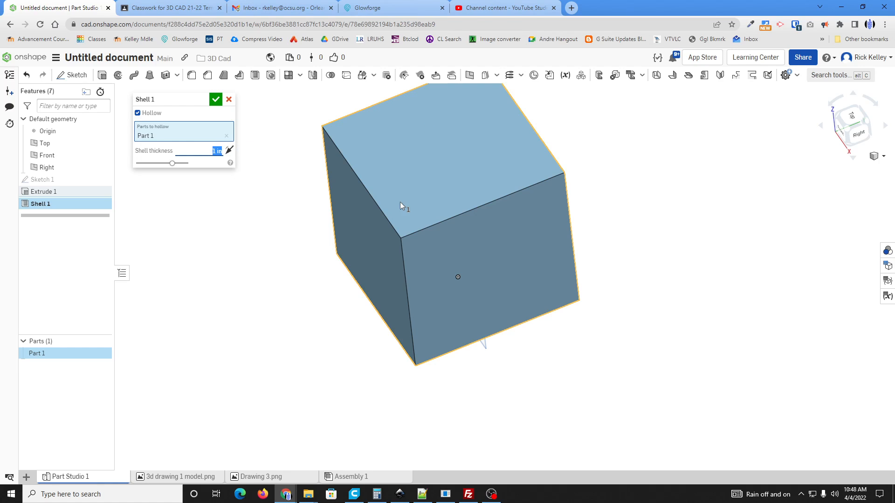
pyautogui.click(215, 98)
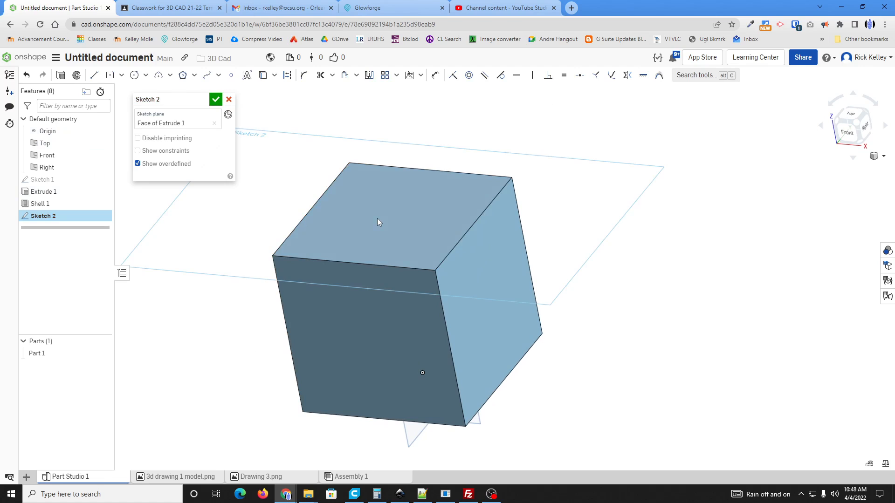
pyautogui.moveTo(134, 75)
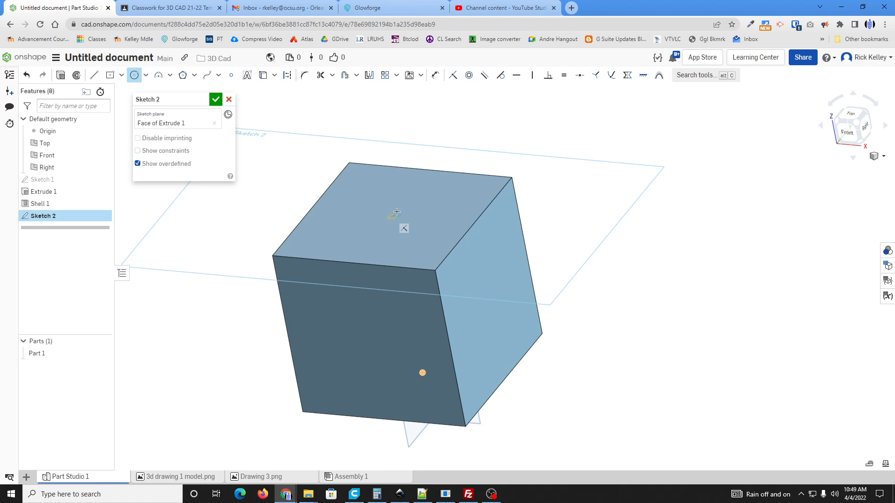
# Draw a diameter-2 circle at the centre of the top face and finish the sketch
pyautogui.moveTo(393, 217); pyautogui.dragTo(416, 194)
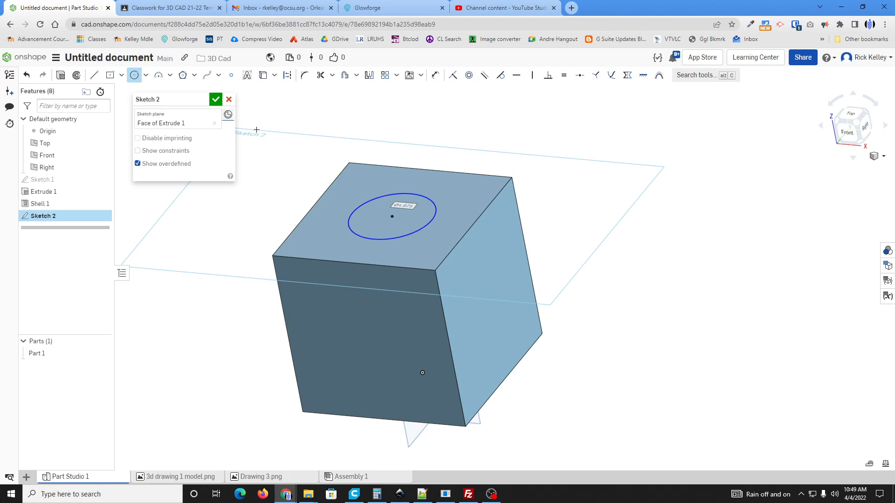
pyautogui.moveTo(354, 177)
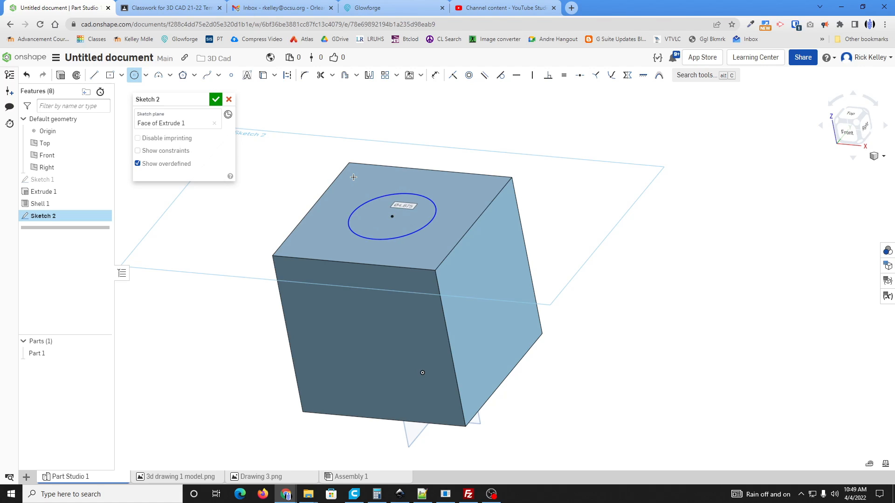
pyautogui.write('2')
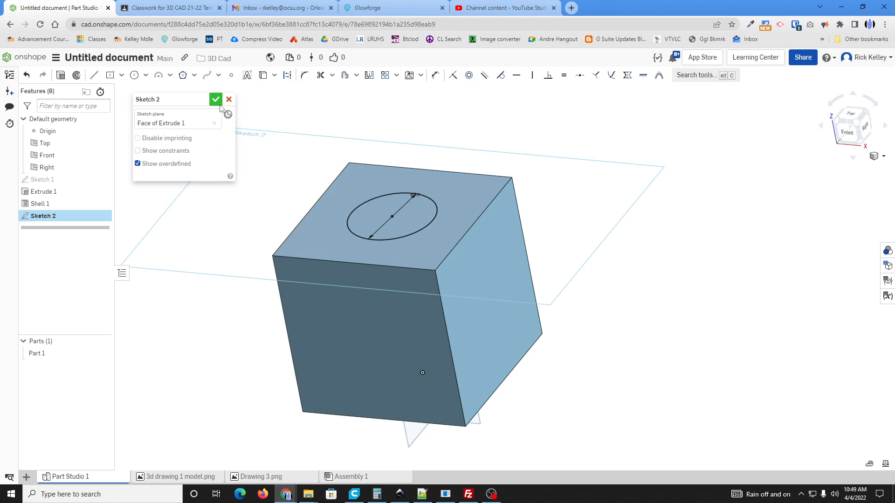
pyautogui.click(214, 98)
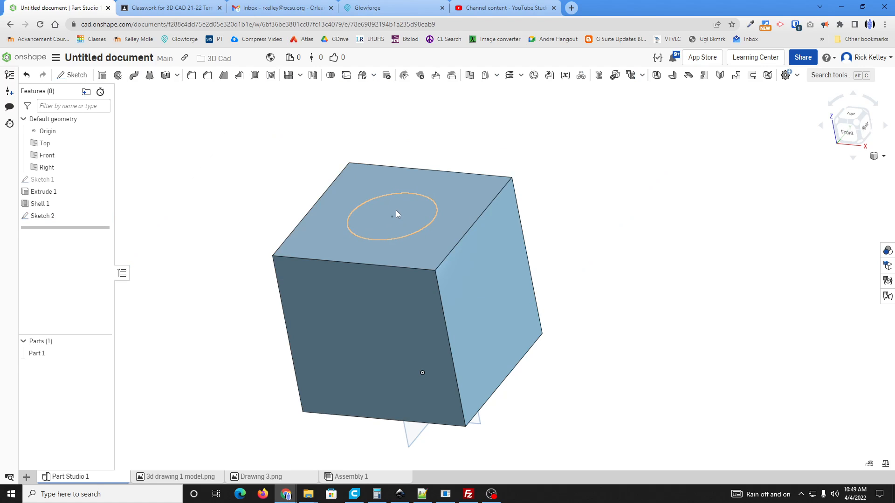
pyautogui.moveTo(103, 75)
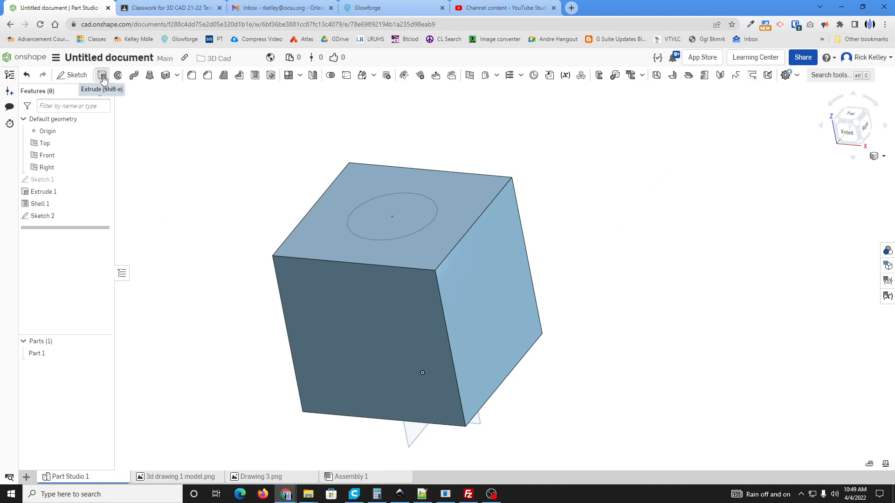
# Extrude the circle as a Remove, Through-all hole, then begin Sketch 3 on the front face
pyautogui.click(103, 75)
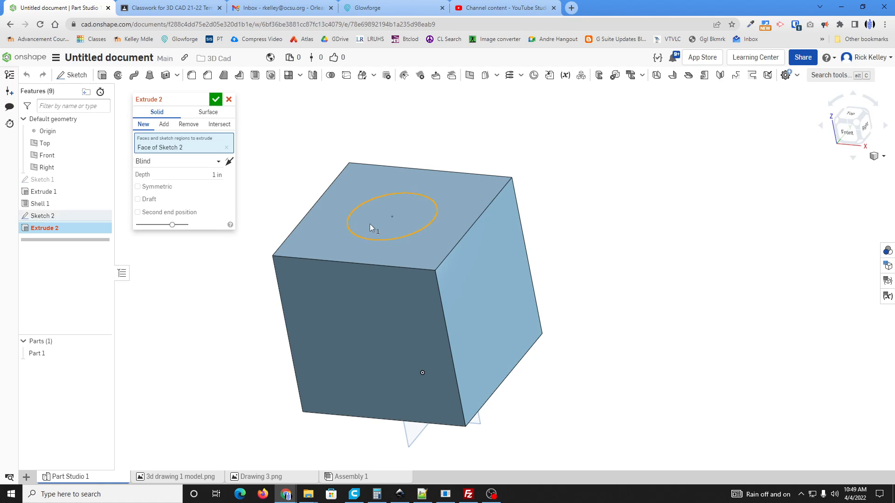
pyautogui.click(188, 124)
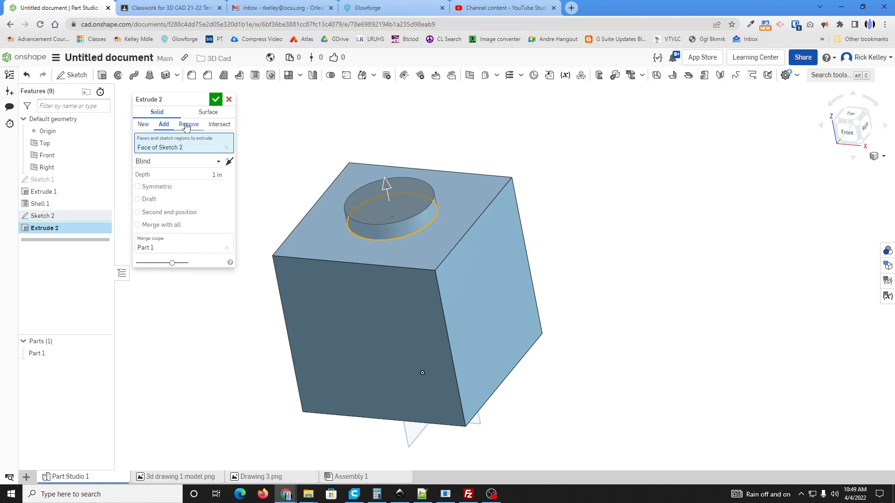
pyautogui.click(189, 124)
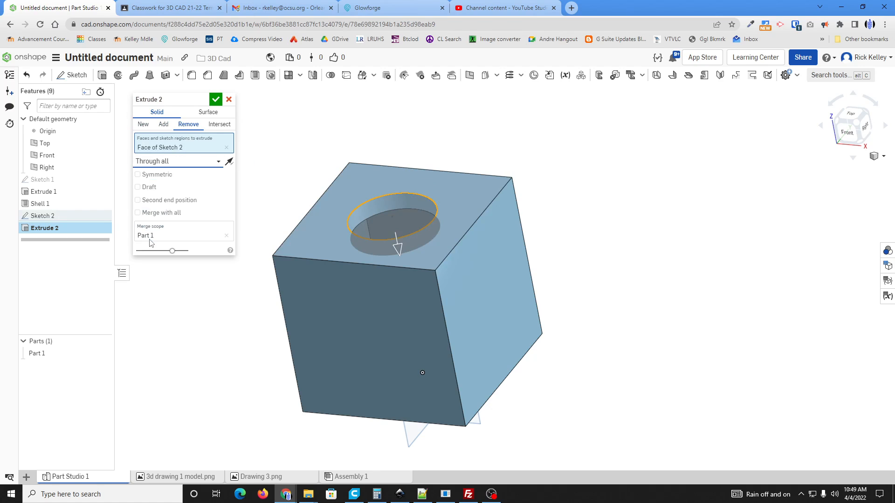
pyautogui.click(215, 99)
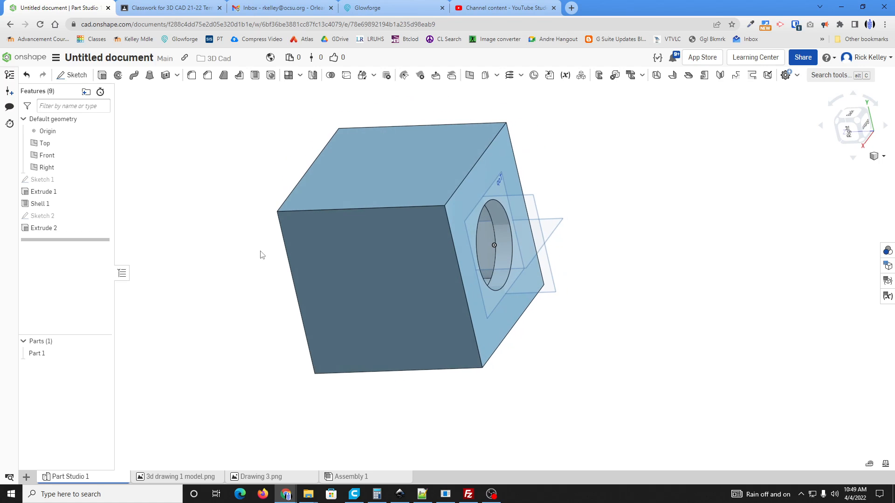
pyautogui.moveTo(129, 124)
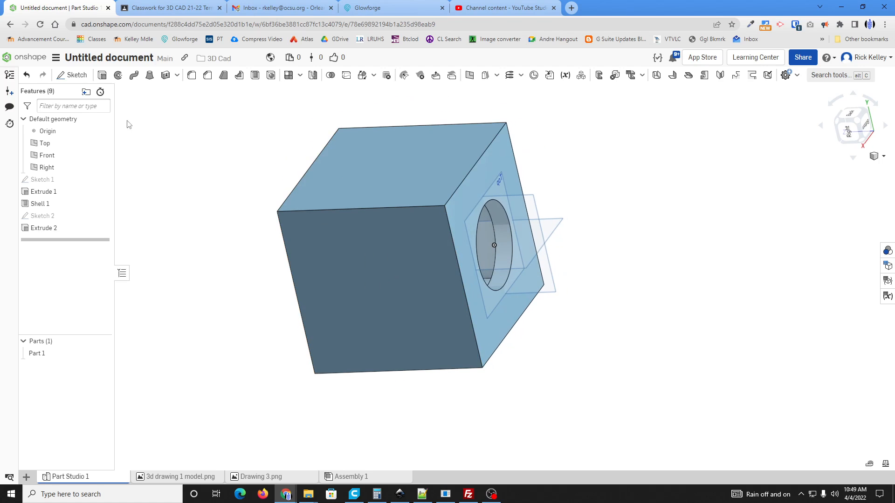
pyautogui.click(72, 74)
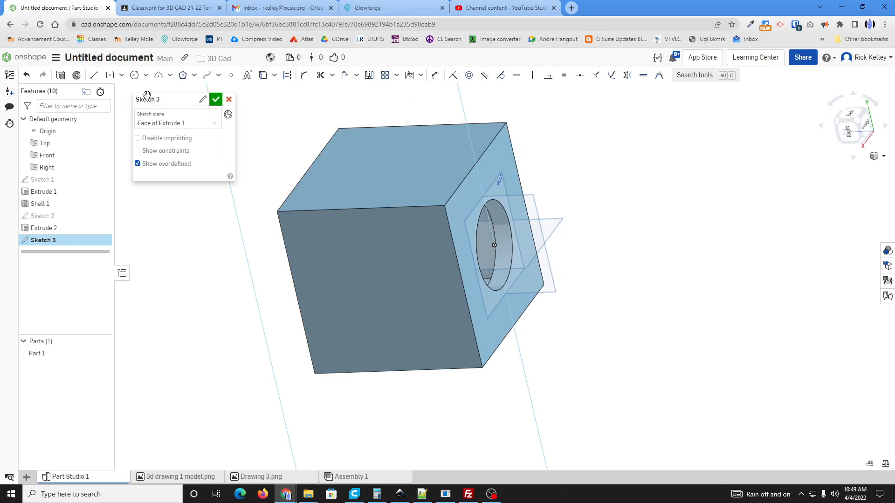
# Draw a circle near the centre of the front face and finish Sketch 3
pyautogui.click(134, 74)
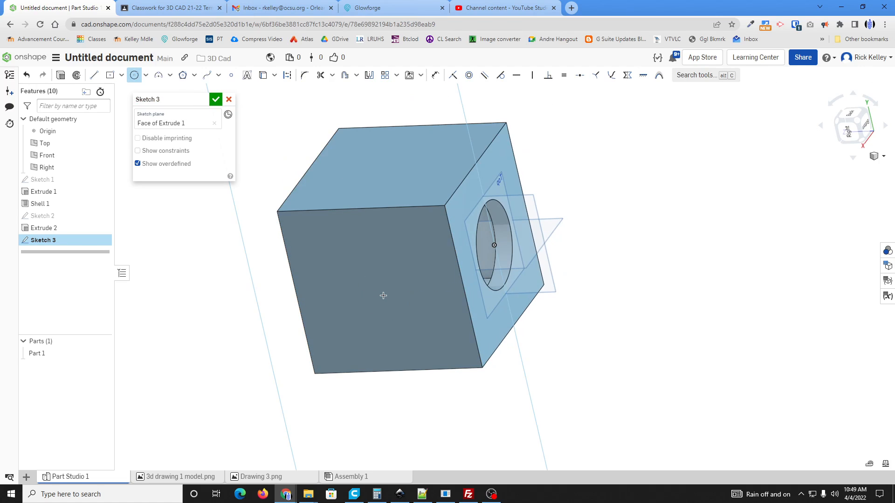
pyautogui.moveTo(360, 209)
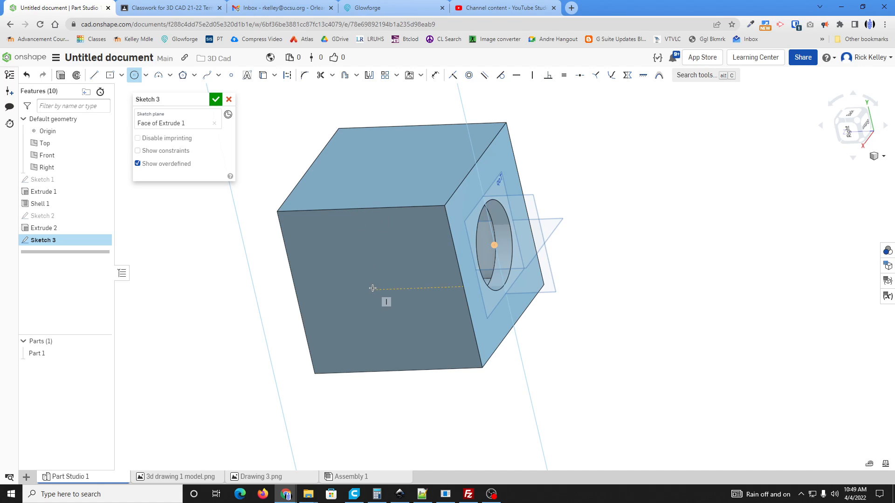
pyautogui.moveTo(380, 290); pyautogui.dragTo(389, 269)
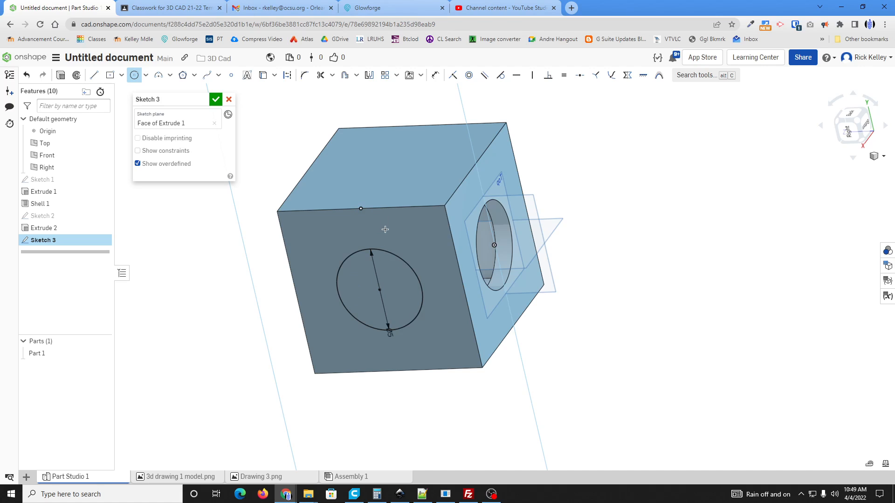
pyautogui.click(216, 99)
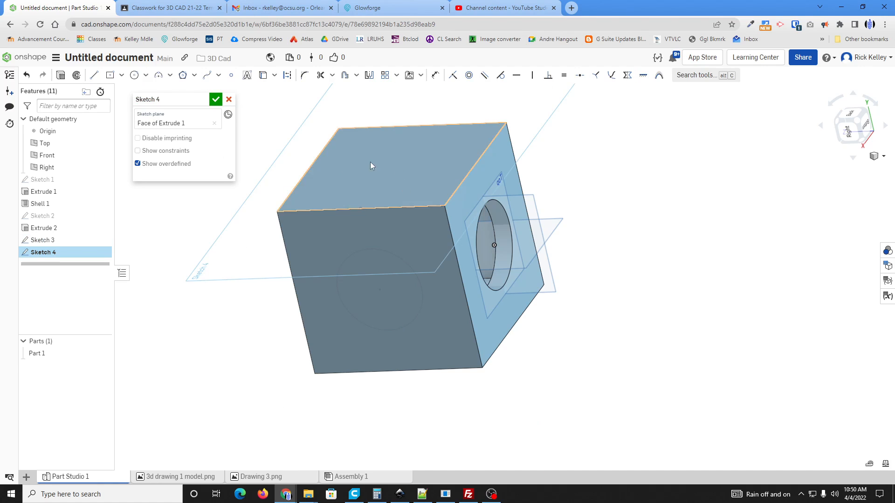
# Draw a circle on the top face as Sketch 4 and accept it
pyautogui.click(134, 74)
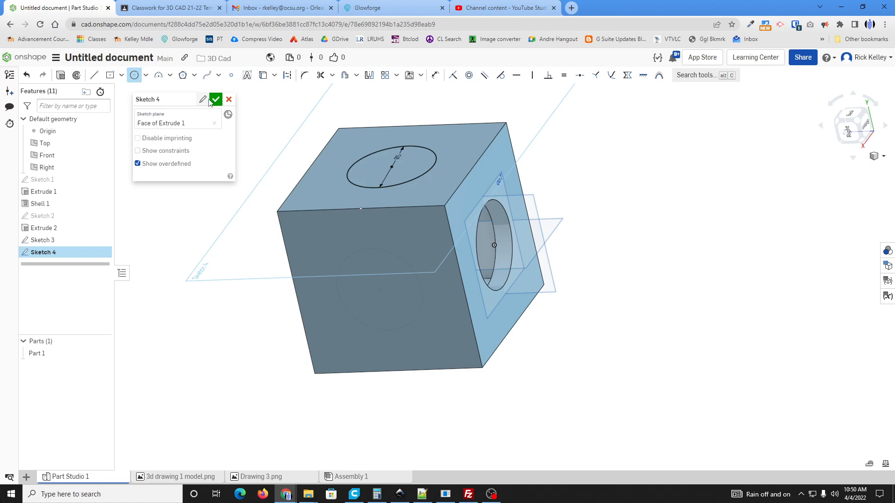
pyautogui.click(215, 99)
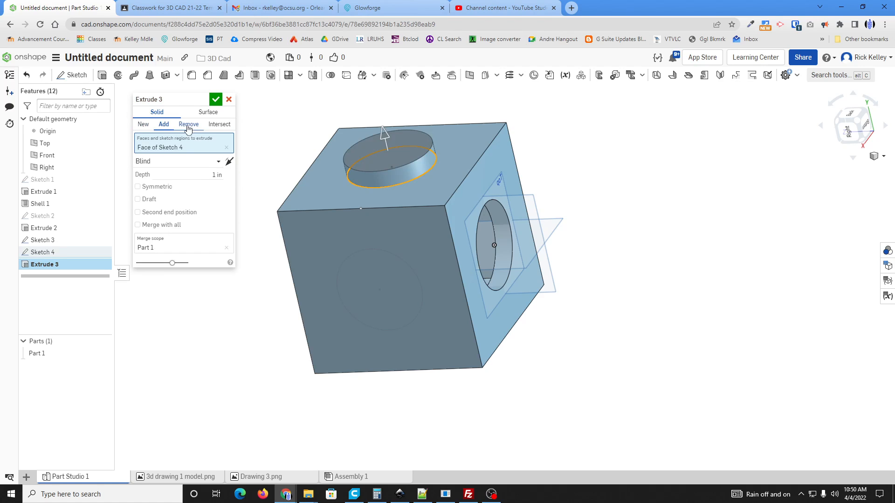
# Cut the top and front circles as Remove, Through-all holes, opening the hollow cube on three faces
pyautogui.click(189, 124)
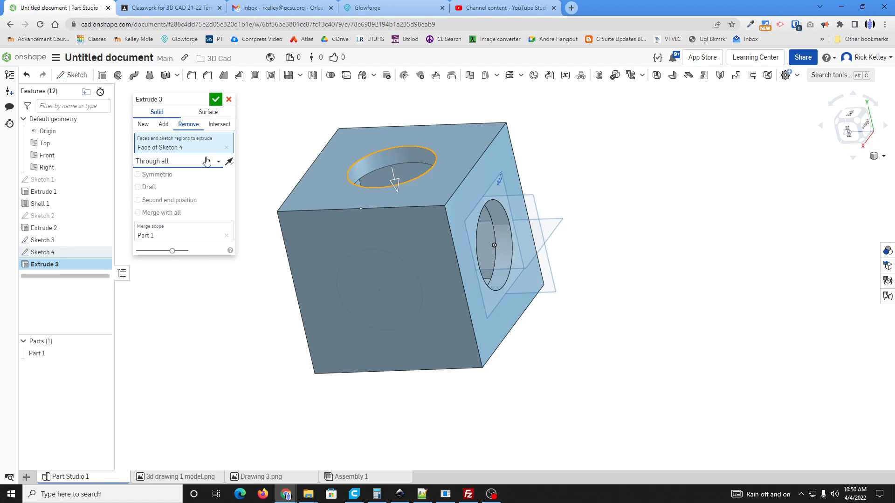
pyautogui.click(215, 98)
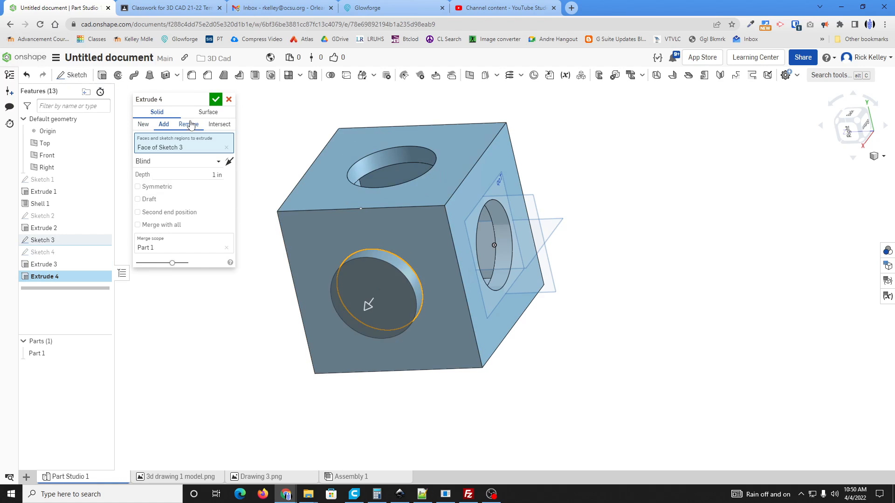
pyautogui.click(189, 124)
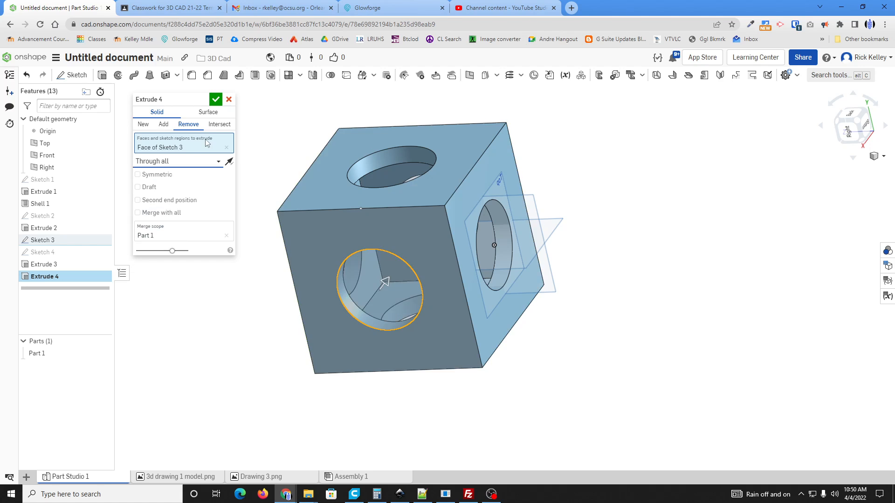
pyautogui.click(215, 99)
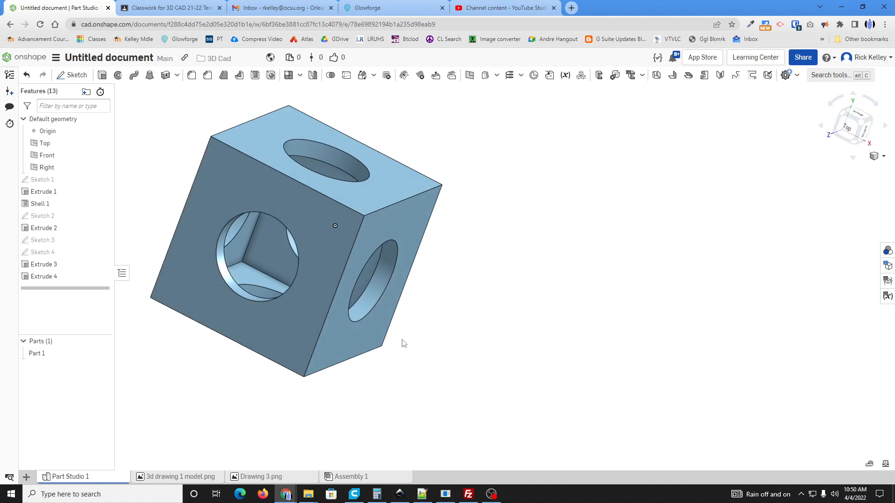